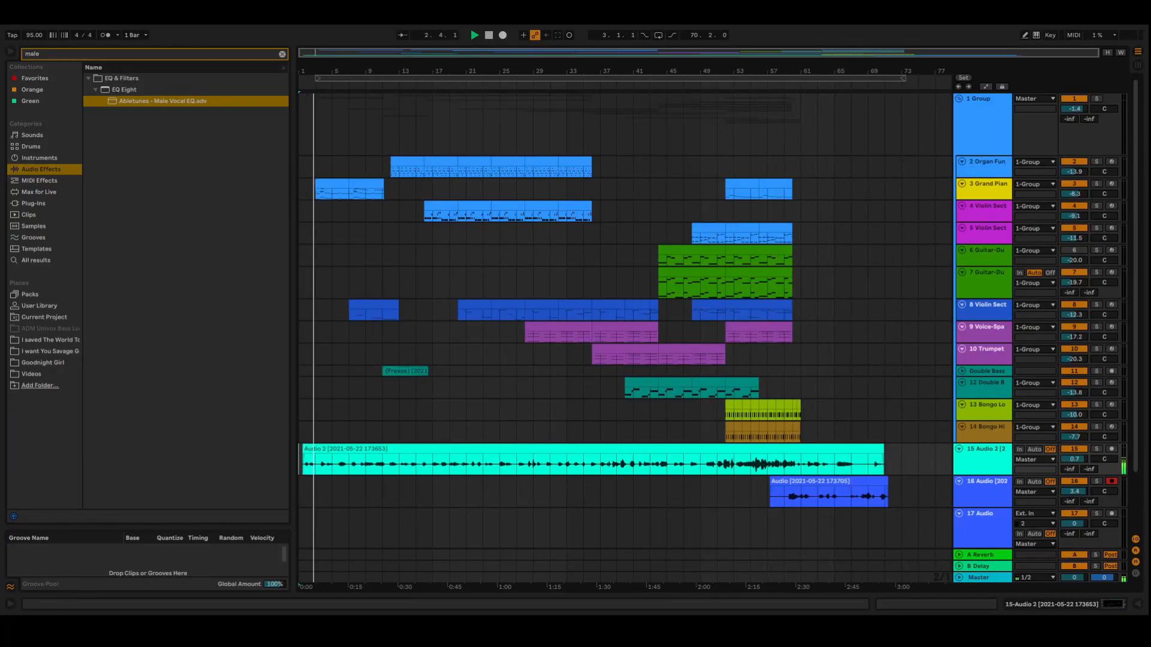
click(474, 34)
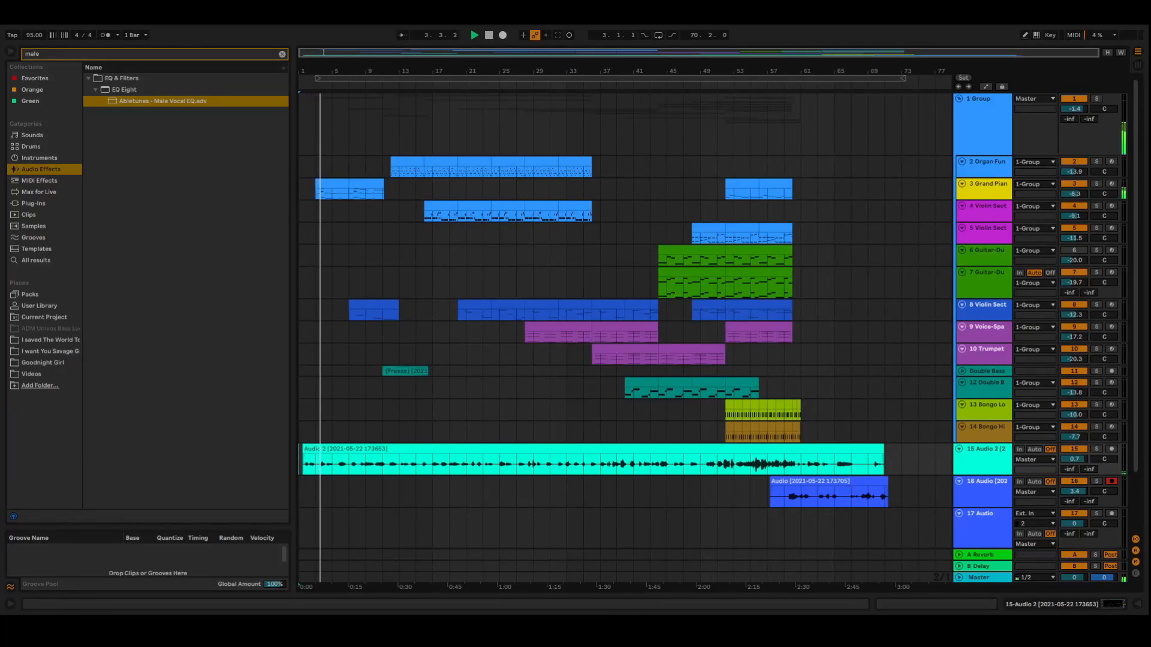